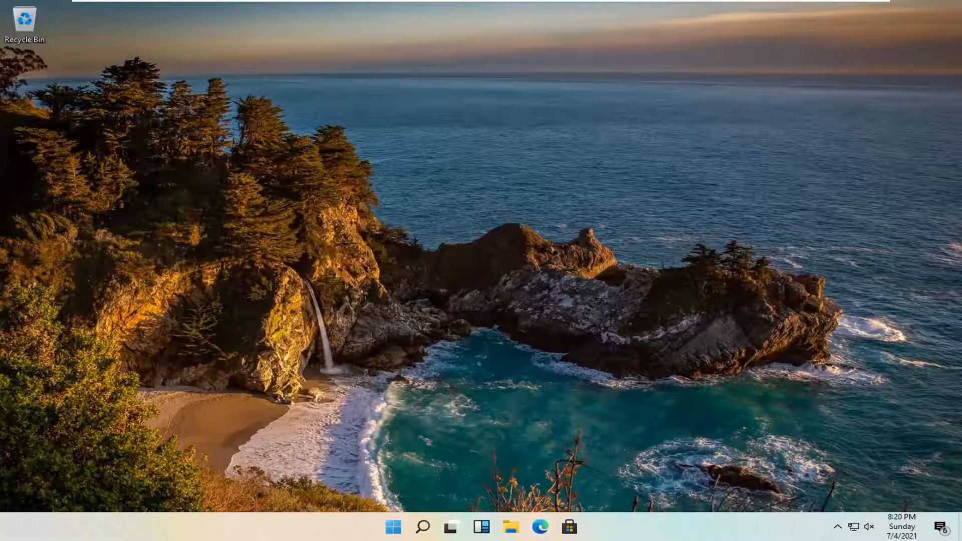
# Step: Search Google for 'nvidia graphics card drivers' via the 'nvidia g' suggestion in Edge
pyautogui.click(541, 525)
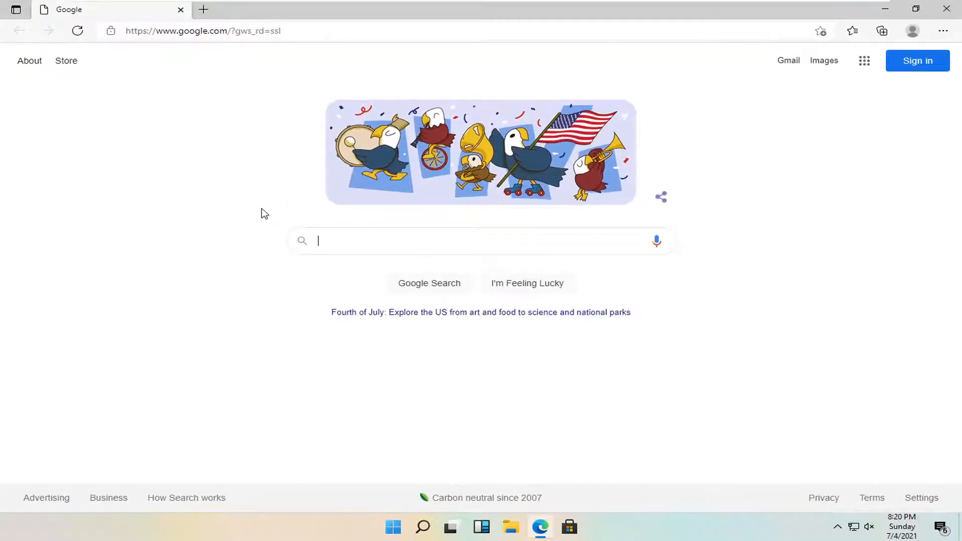
pyautogui.write('nvidia graphics card dri')
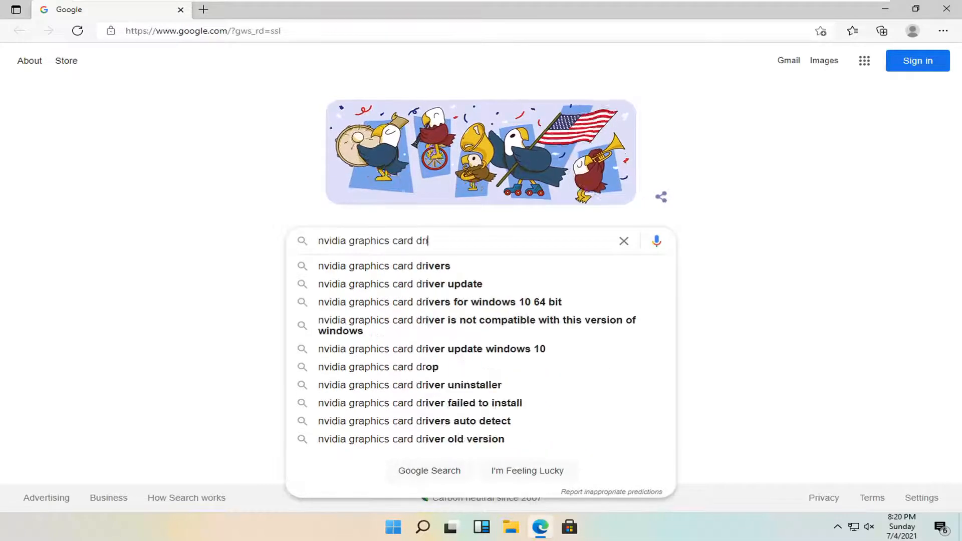
pyautogui.click(383, 266)
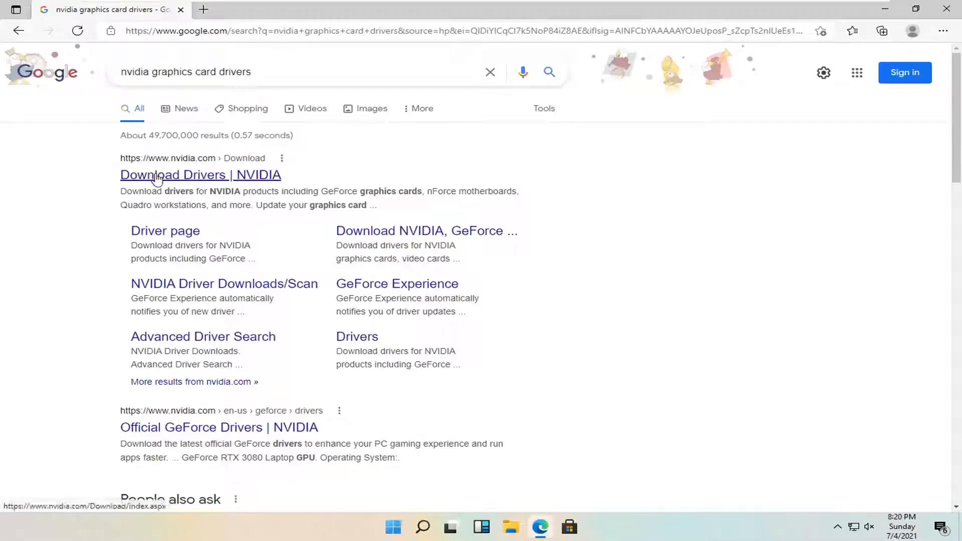
# Step: Go to the 'Download Drivers | NVIDIA' result showing the driver lookup form
pyautogui.click(199, 174)
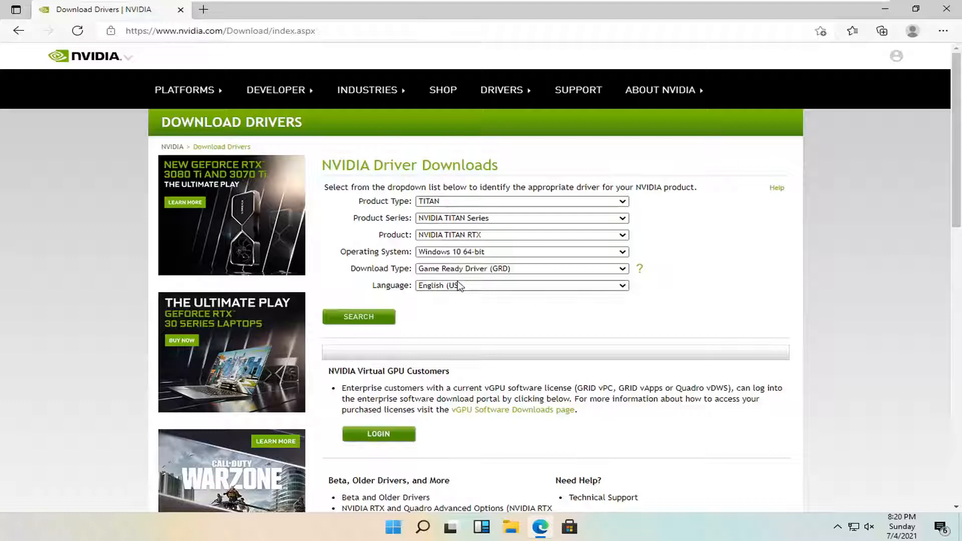
pyautogui.scroll(-3)
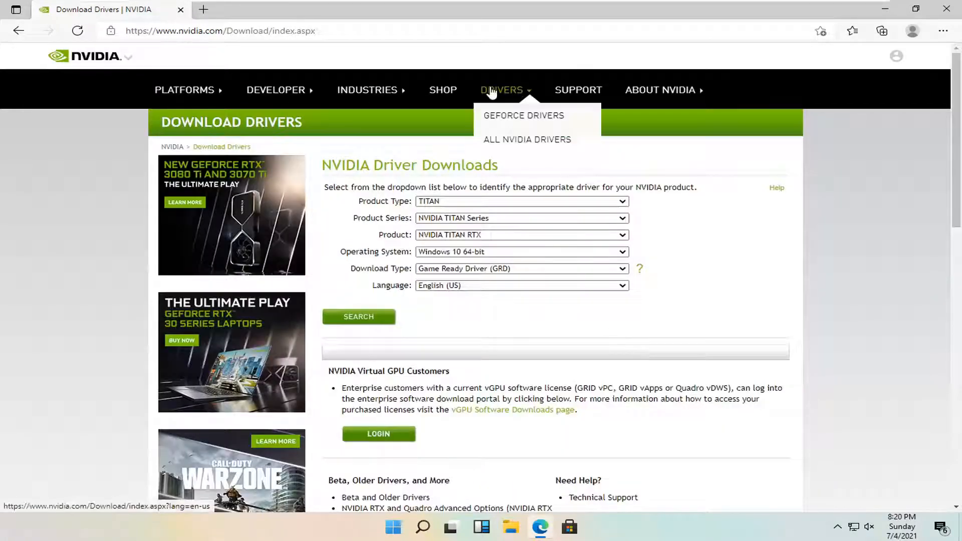
pyautogui.moveTo(521, 121)
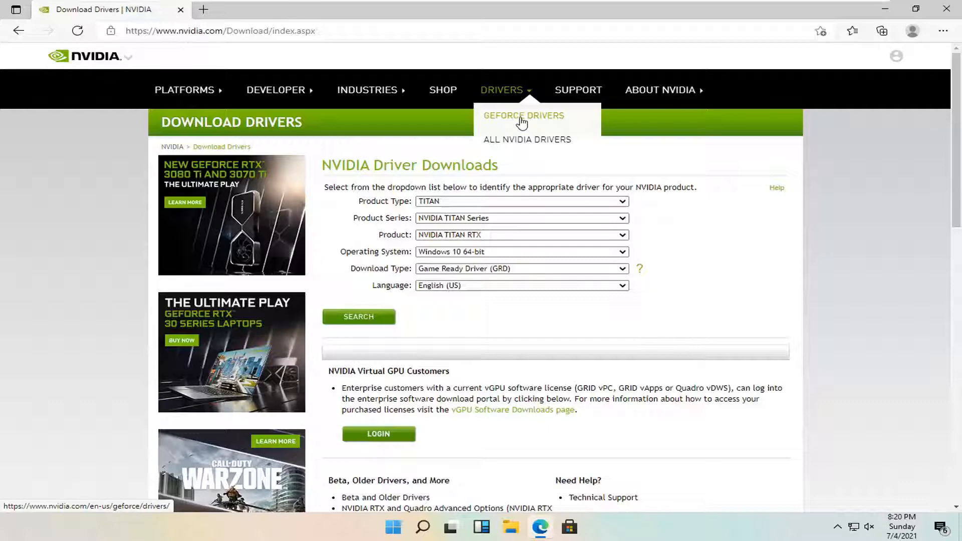
# Step: Download the GeForce Experience installer via DOWNLOAD NOW on the GeForce Drivers page
pyautogui.click(523, 115)
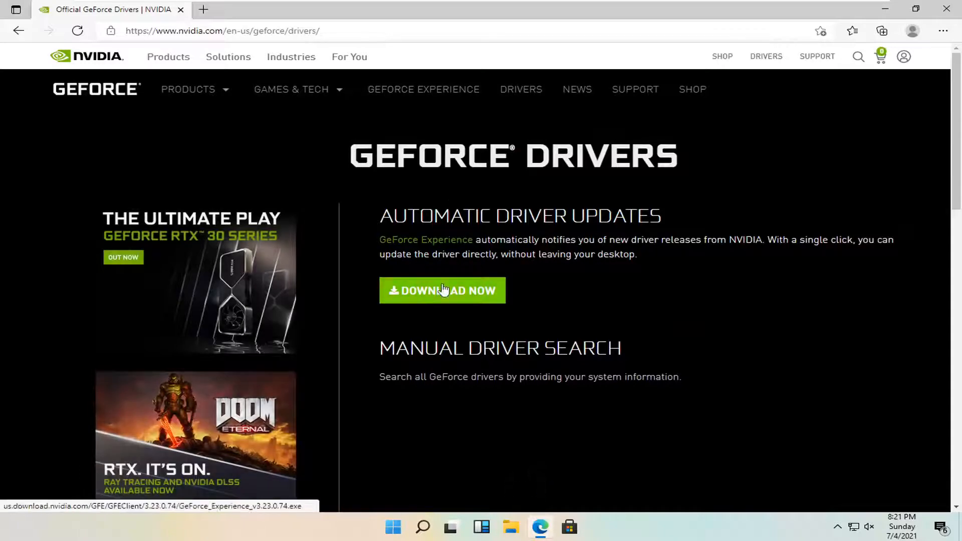
pyautogui.click(443, 291)
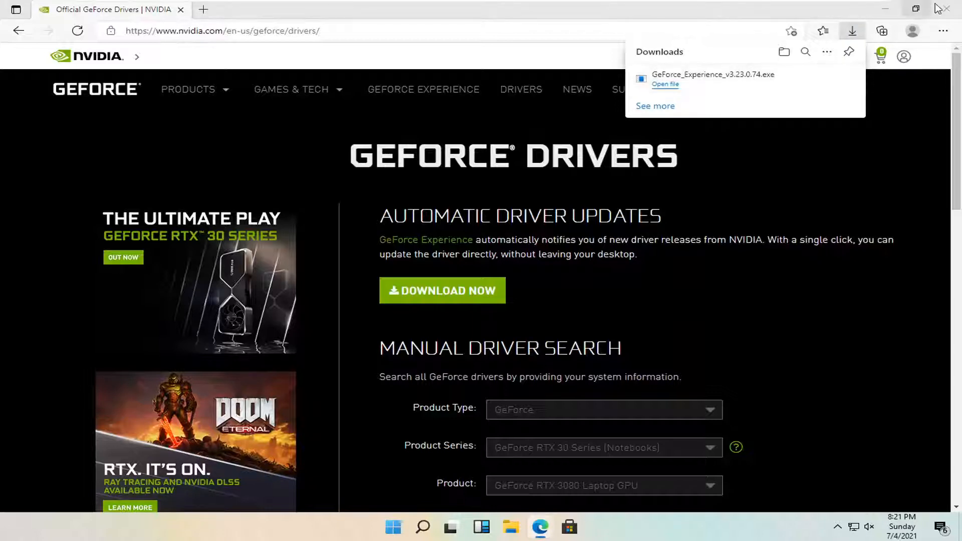
pyautogui.moveTo(945, 8)
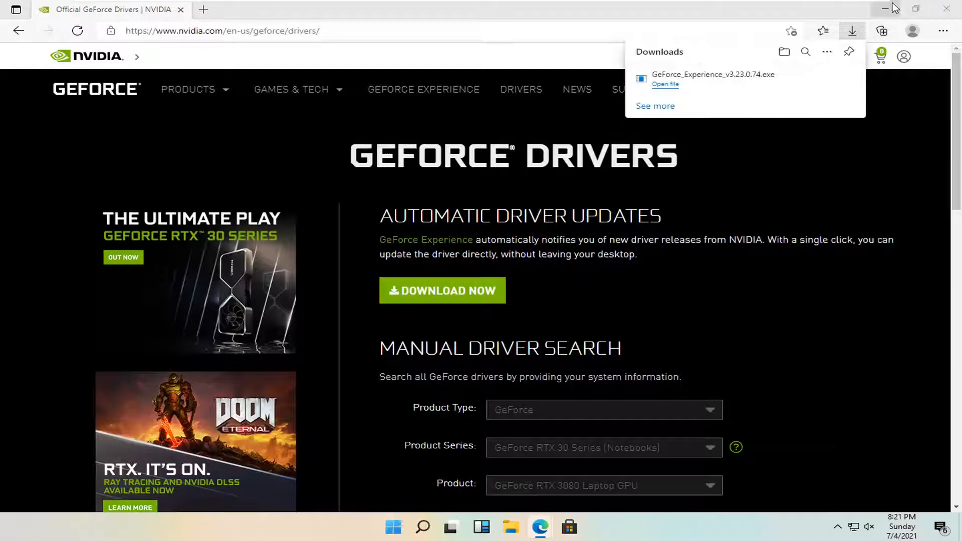
# Step: Minimize Edge after launching GeForce_Experience_v3.23.0.74.exe from Downloads
pyautogui.click(665, 84)
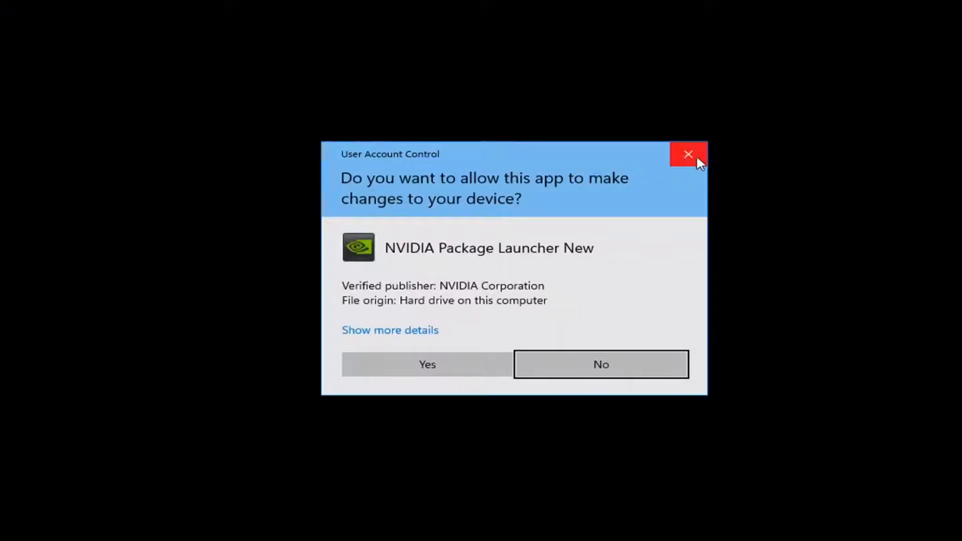
# Step: Answer Yes to the UAC prompt for NVIDIA Package Launcher New
pyautogui.click(427, 364)
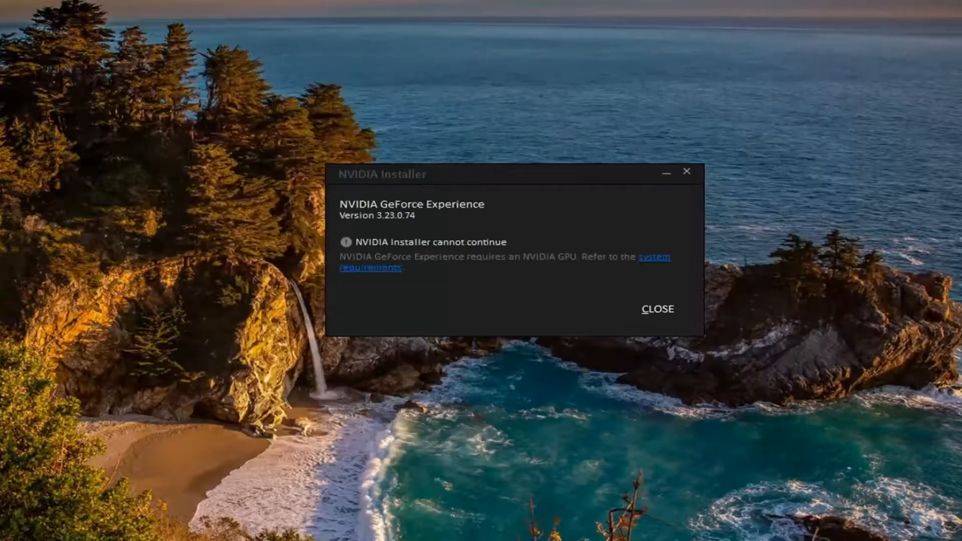
pyautogui.moveTo(463, 267)
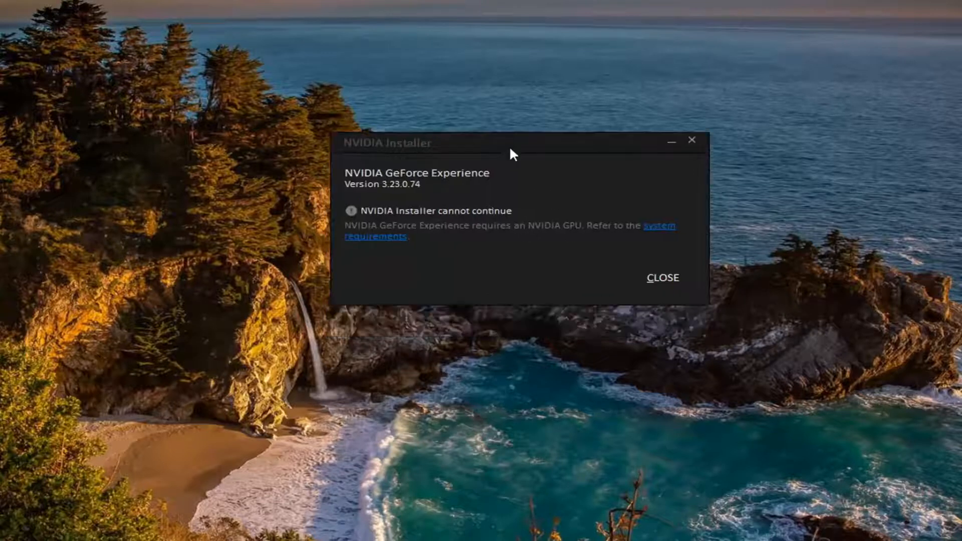
# Step: Move the NVIDIA Installer window up and close the 'cannot continue' message
pyautogui.moveTo(387, 142); pyautogui.dragTo(415, 86)
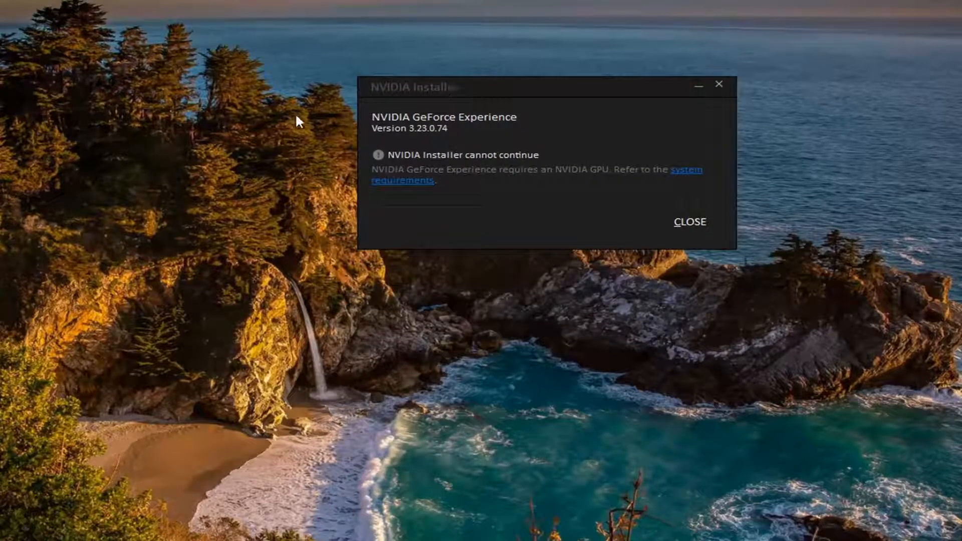
pyautogui.moveTo(139, 180)
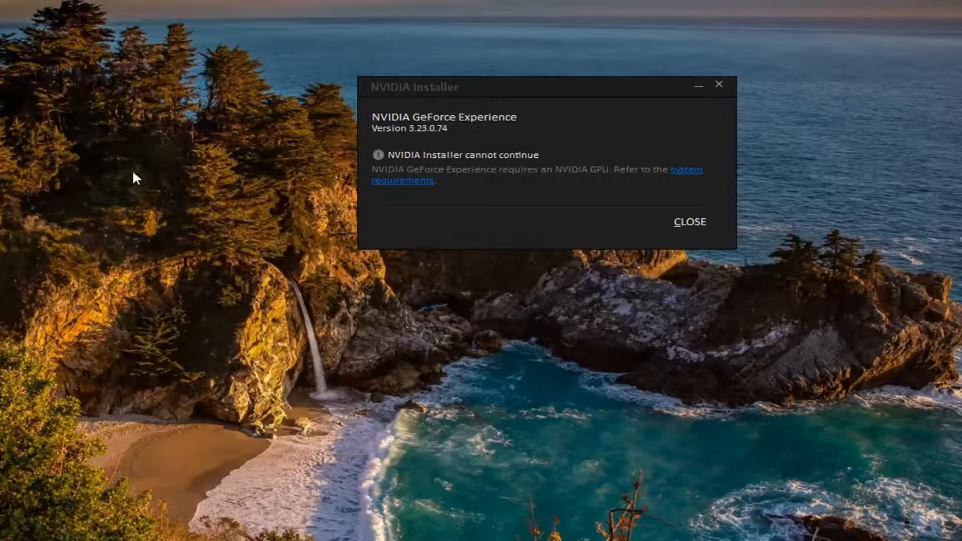
pyautogui.moveTo(585, 94)
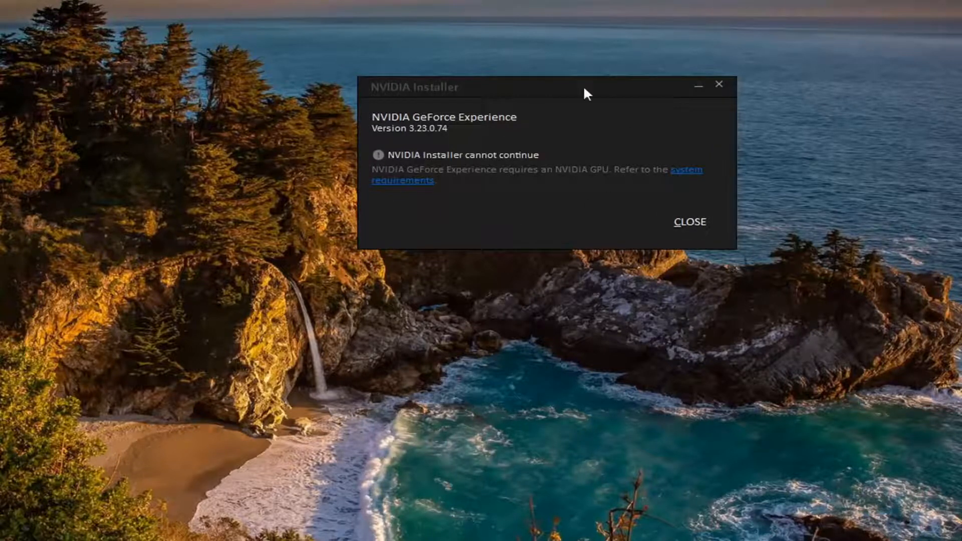
pyautogui.moveTo(443, 36)
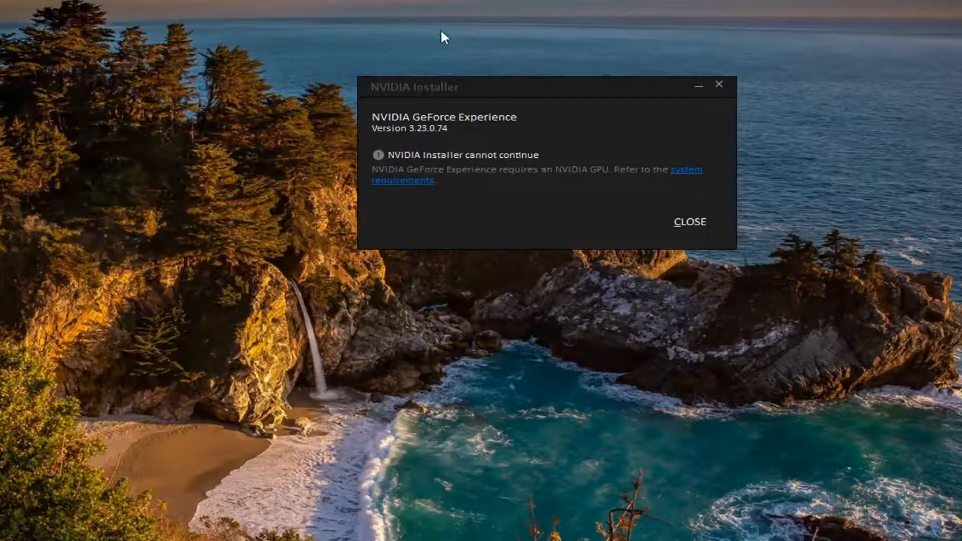
pyautogui.moveTo(444, 238)
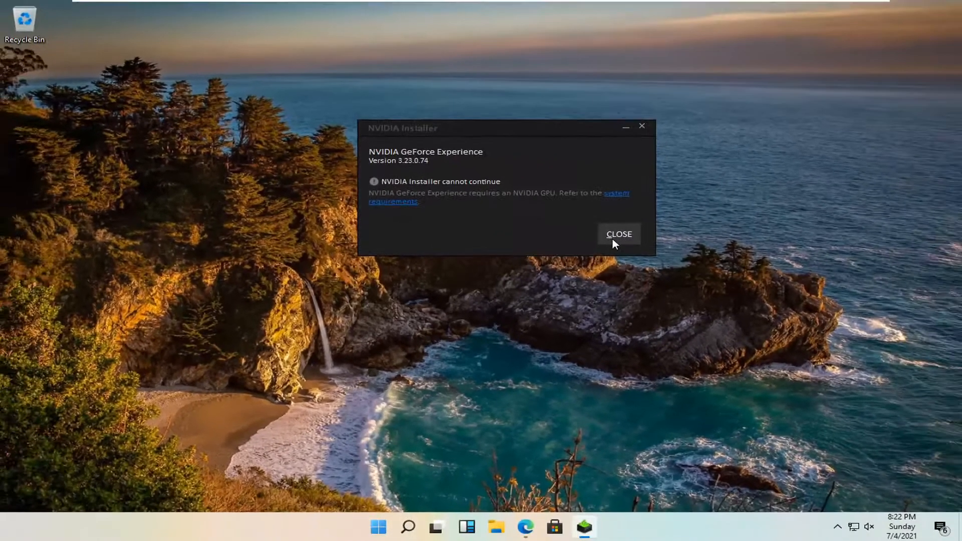
pyautogui.click(619, 235)
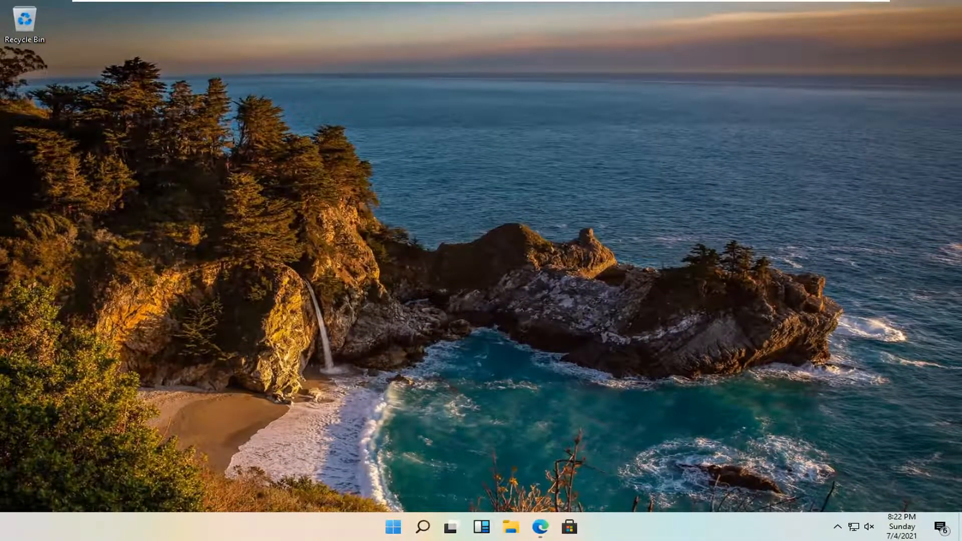